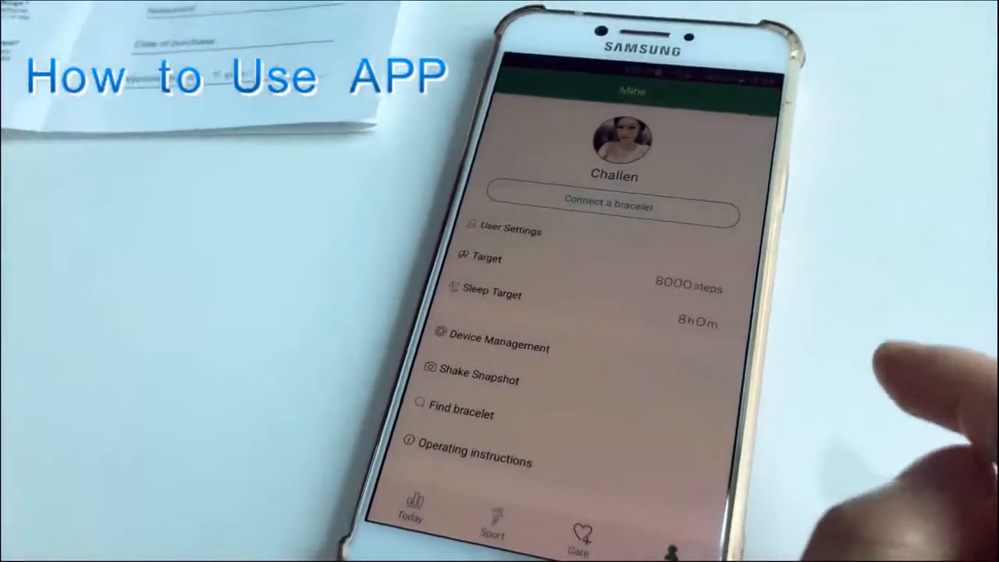
Switch to the Sport tab to see today's 2922 steps and 107 kcal
{"action": "left_click", "coordinate": [610, 207]}
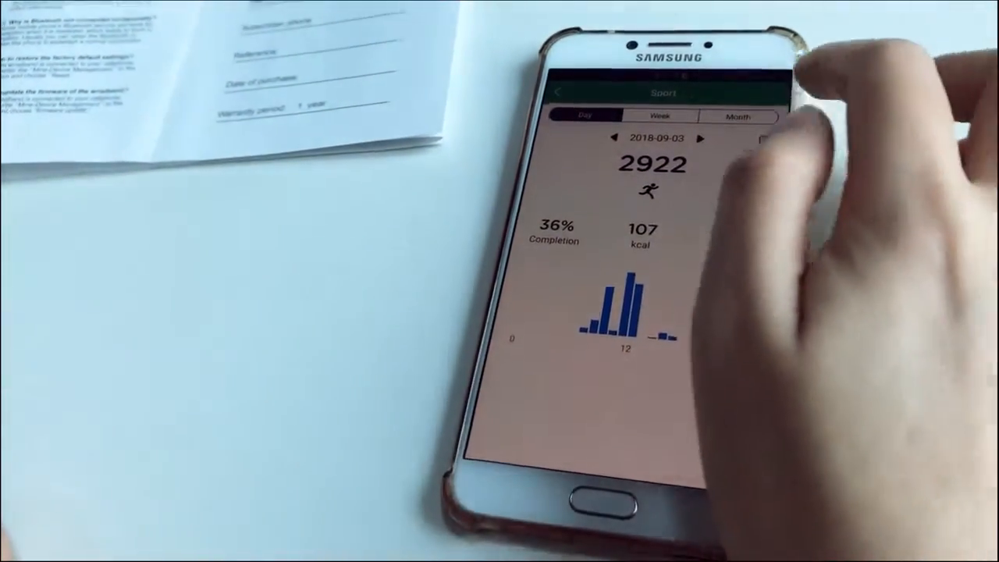
Switch the sport summary to the Month view, then return to the profile page
{"action": "left_click", "coordinate": [658, 121]}
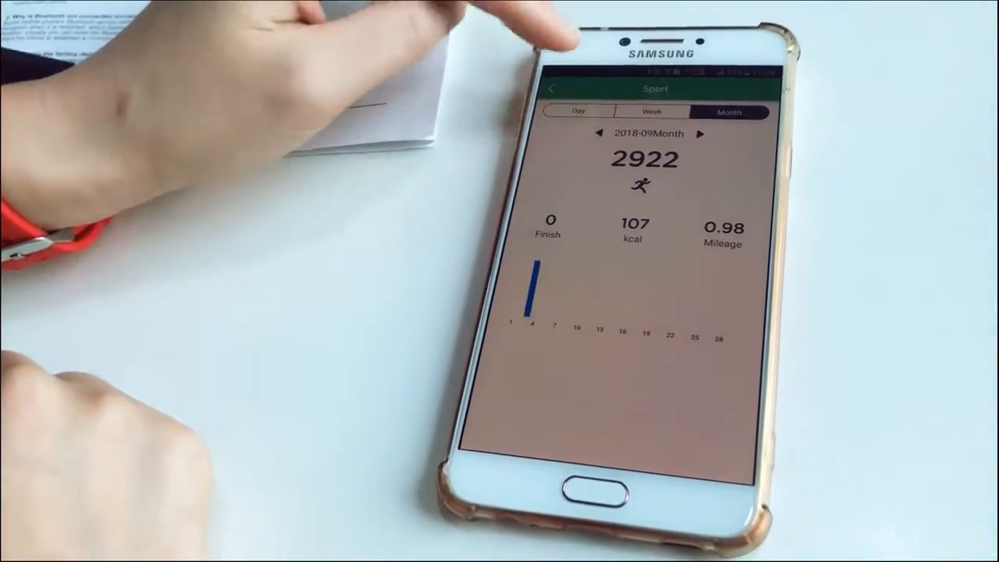
{"action": "left_click", "coordinate": [579, 109]}
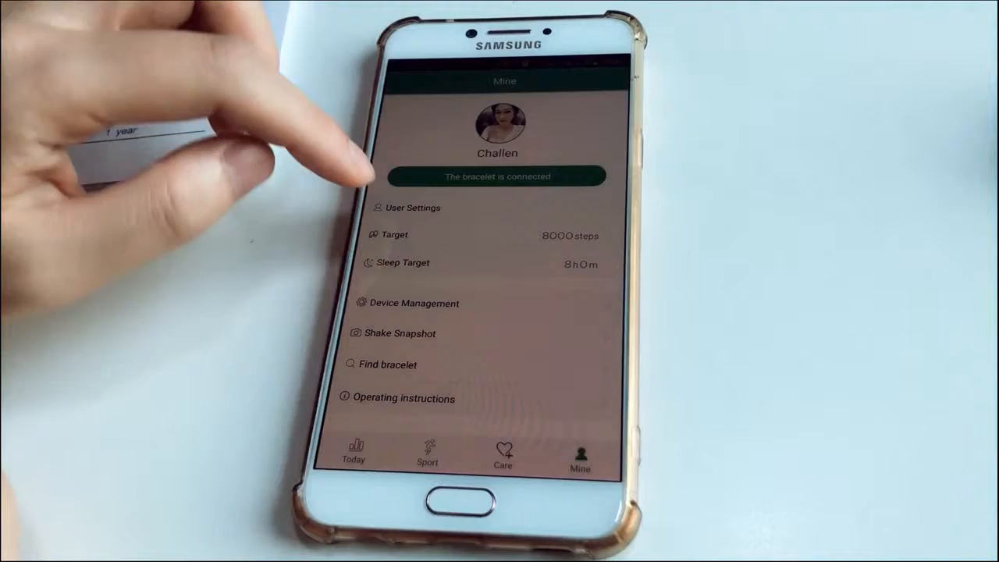
Review User Settings, then open the sleep target page showing 8 hours
{"action": "left_click", "coordinate": [411, 208]}
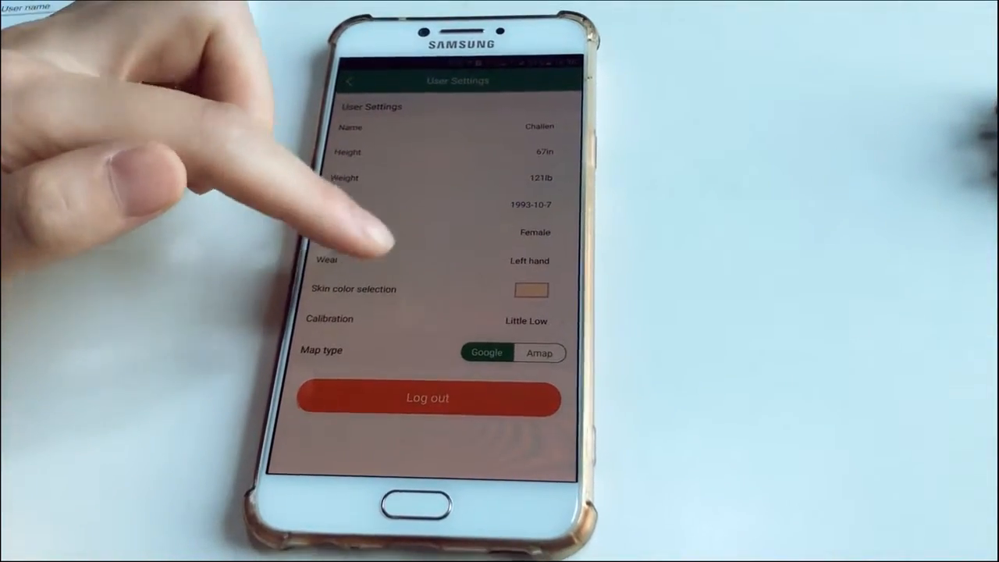
{"action": "left_click", "coordinate": [531, 290]}
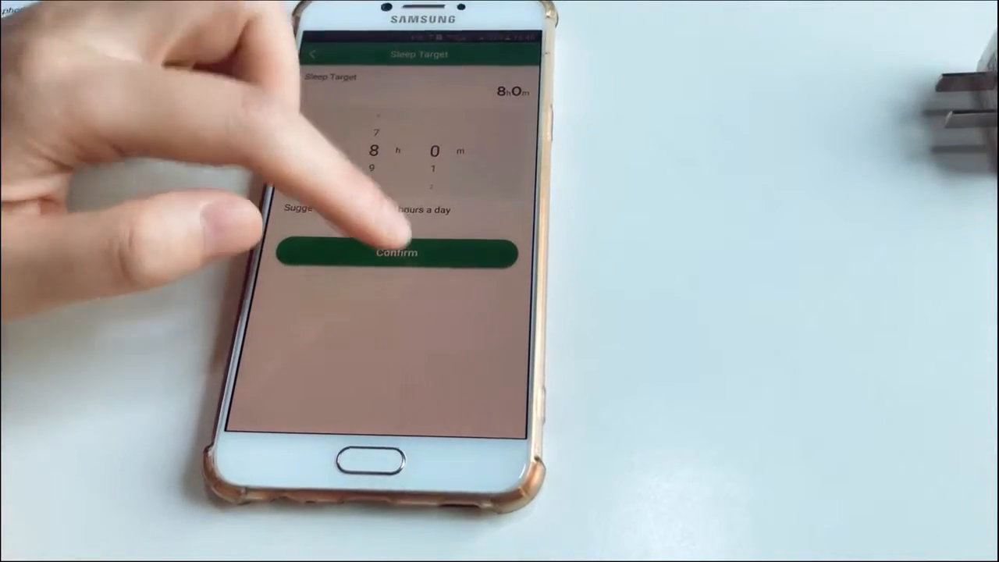
Confirm the 8h 0m sleep target and open Device Management
{"action": "left_click", "coordinate": [398, 252]}
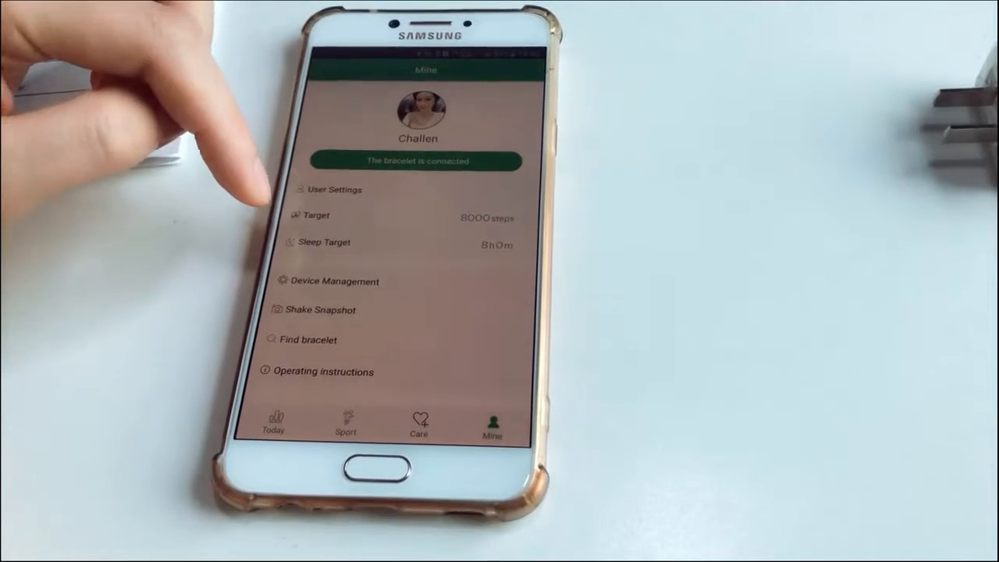
{"action": "left_click", "coordinate": [334, 281]}
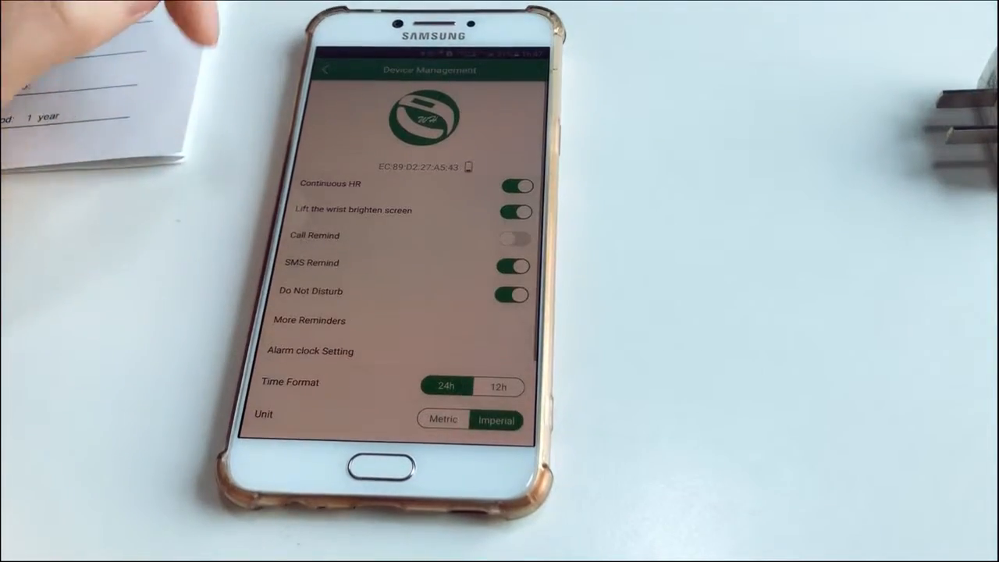